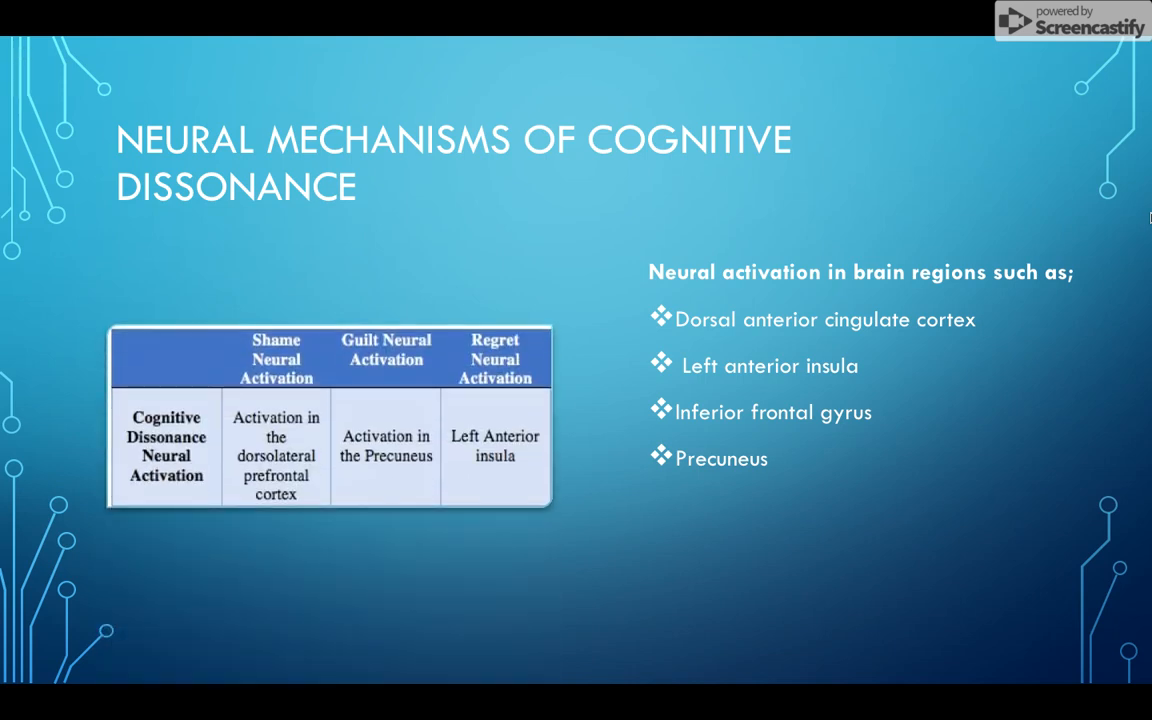
# - Advance from Neural Mechanisms to the Emotional Effects slide showing Guilt and Shame
pyautogui.press('Right')
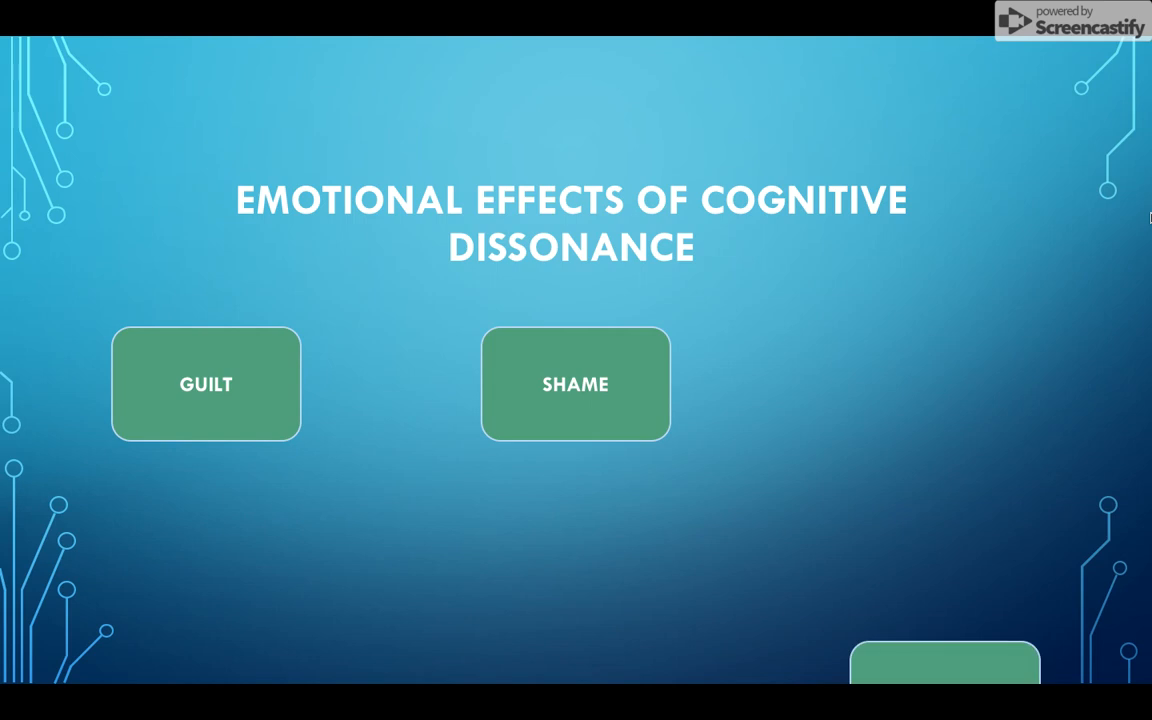
# - Advance through the Guilt slide to the Shame slide with its embedded video
pyautogui.click(206, 384)
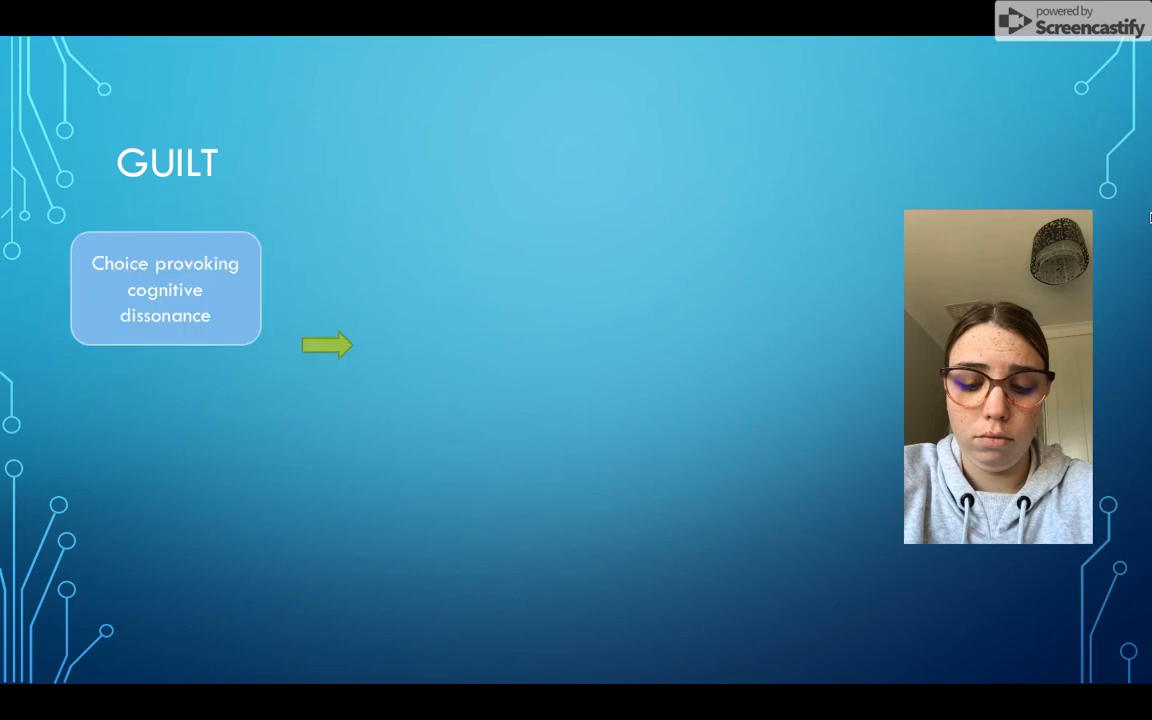
pyautogui.press('Right')
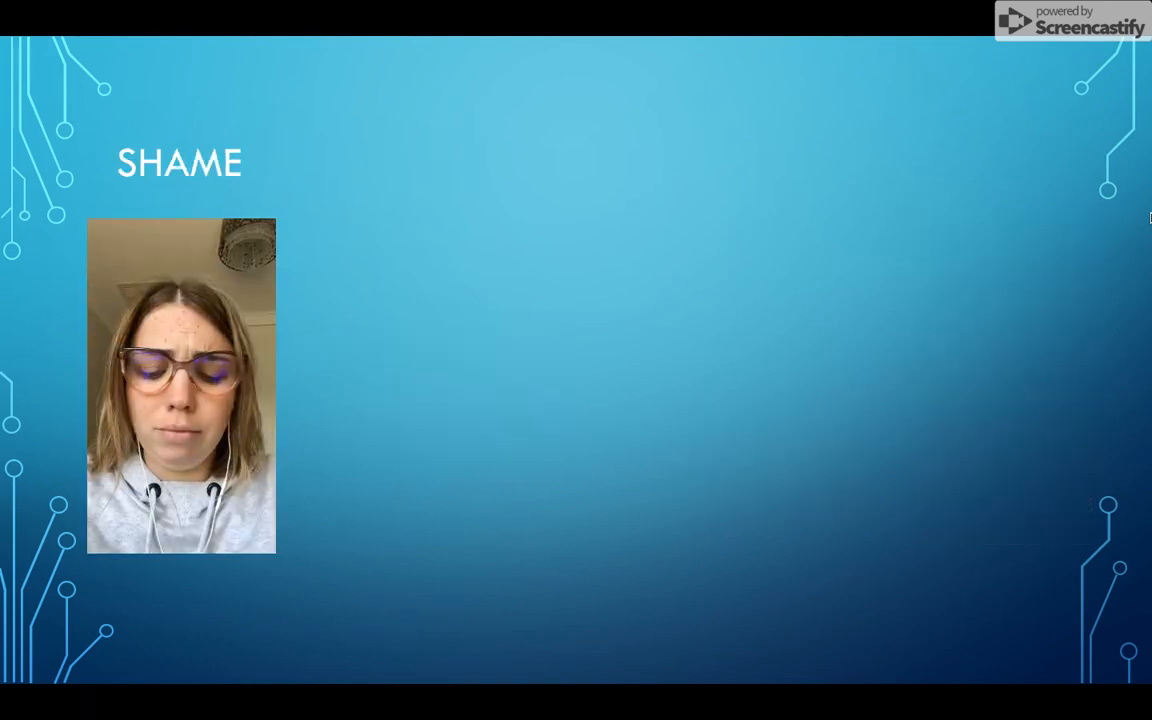